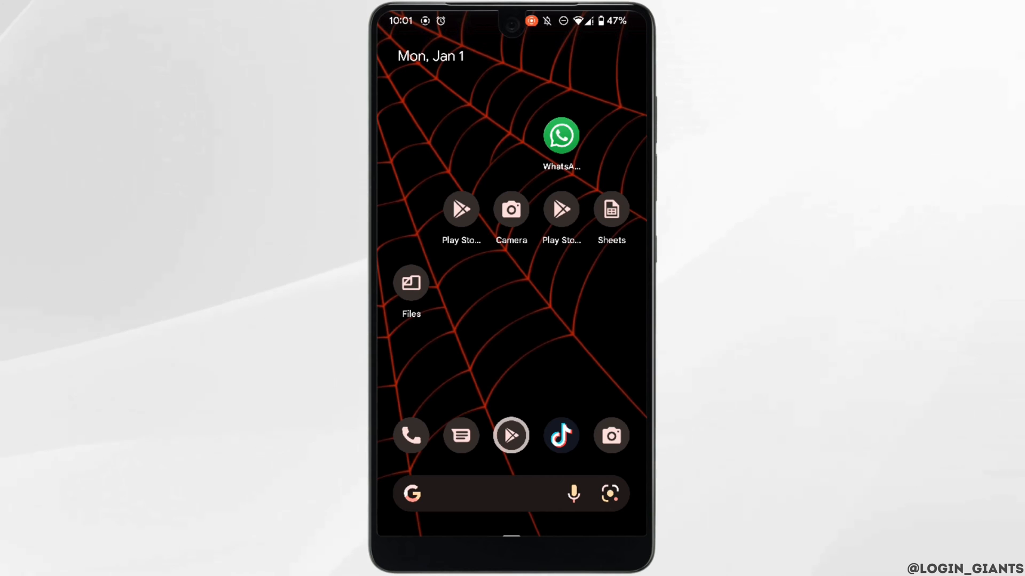
Launch Facebook from the app drawer so its home feed appears.
scroll(up, 3)
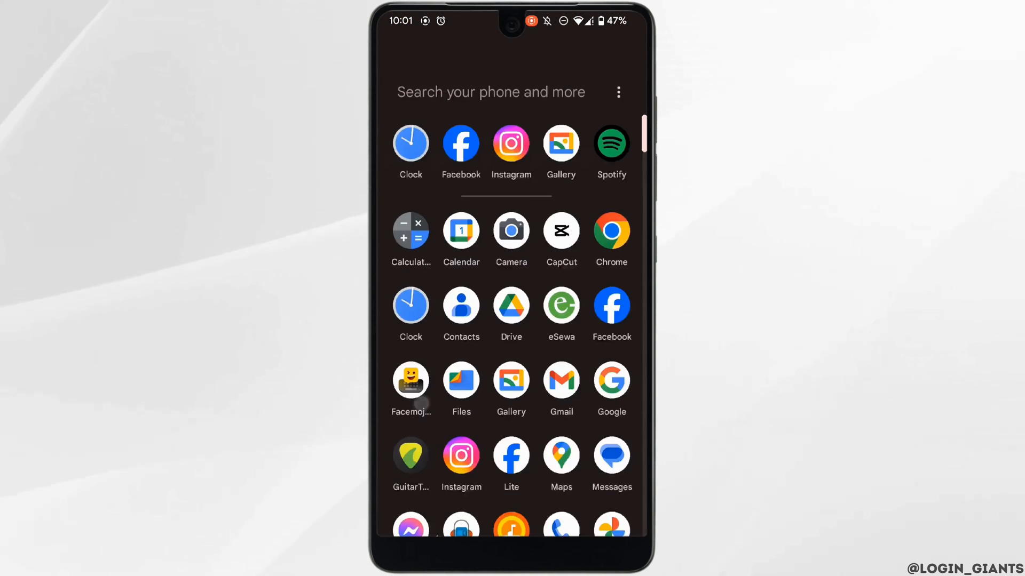
click(460, 144)
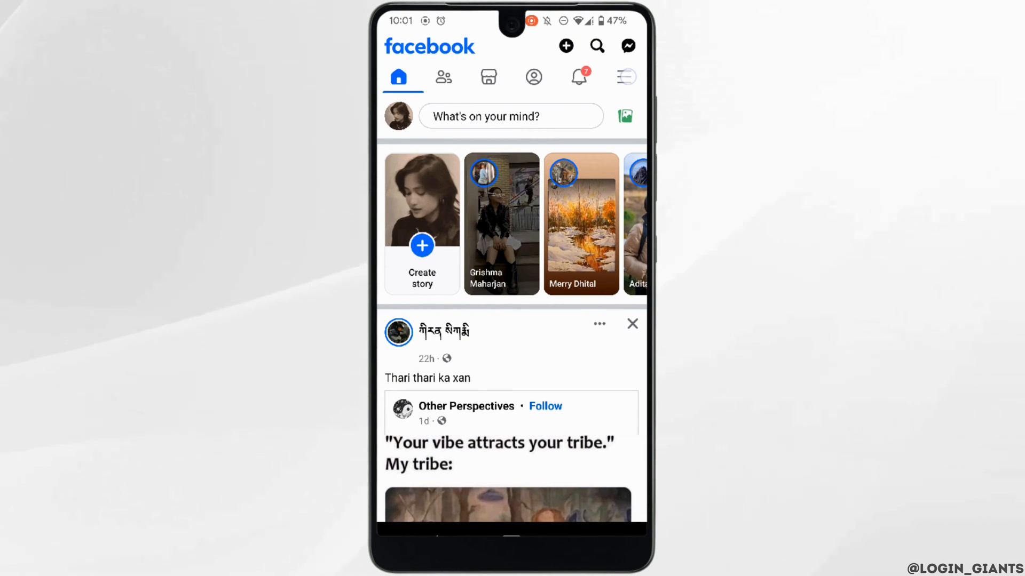
Go through the Menu to Settings & privacy and scroll to the Your information section.
click(625, 77)
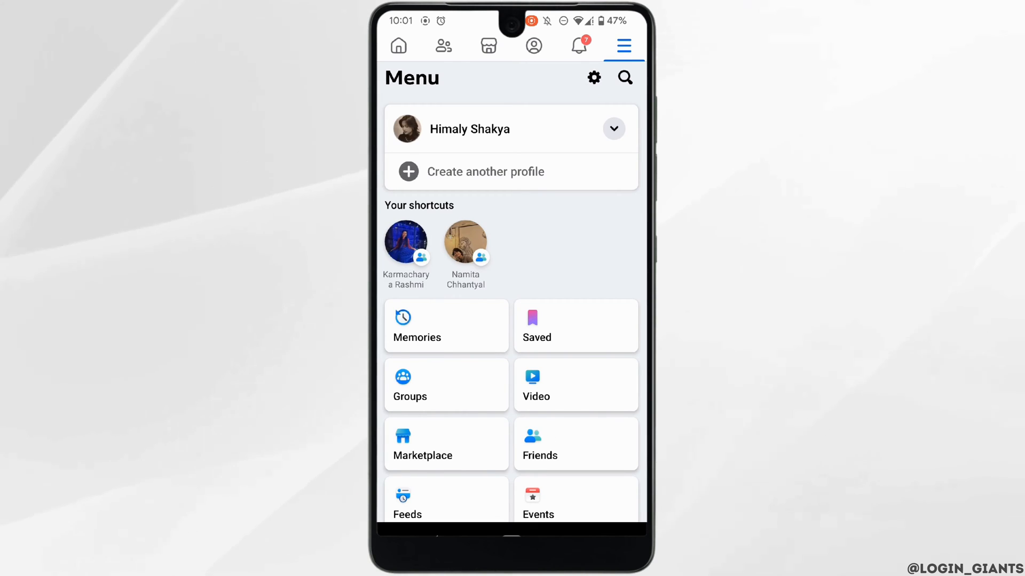
click(593, 77)
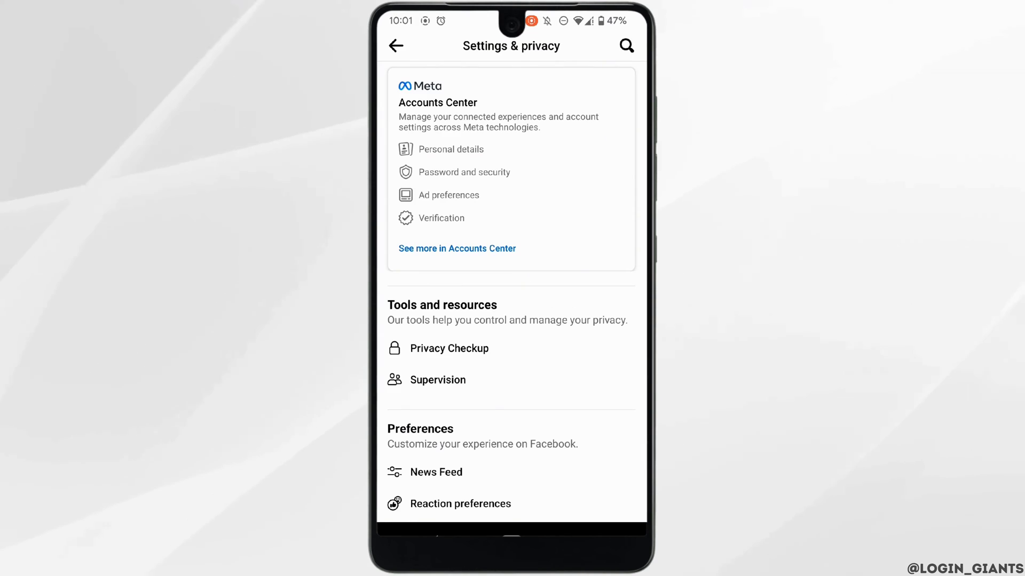
scroll(down, 3)
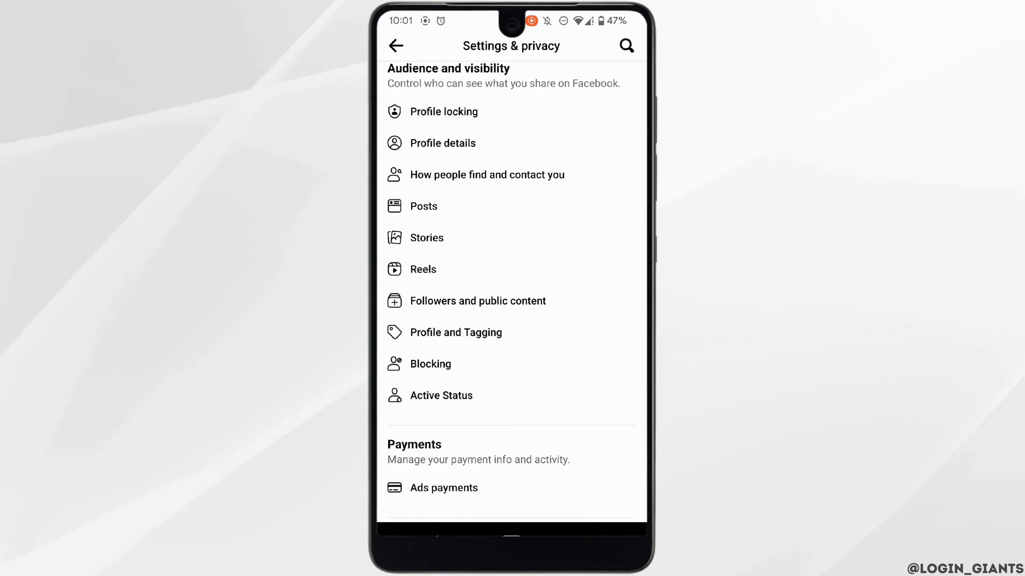
scroll(down, 3)
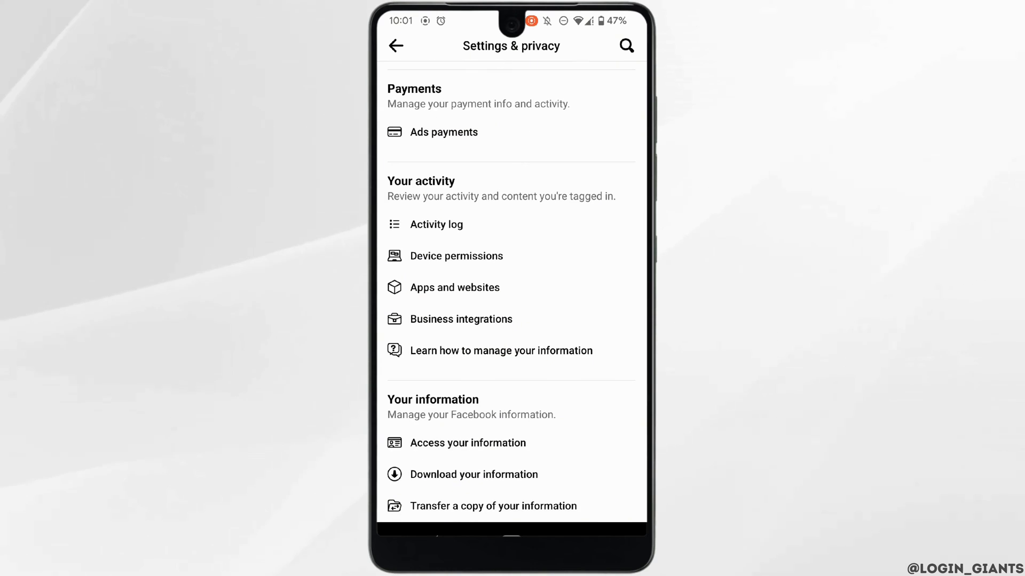
scroll(down, 3)
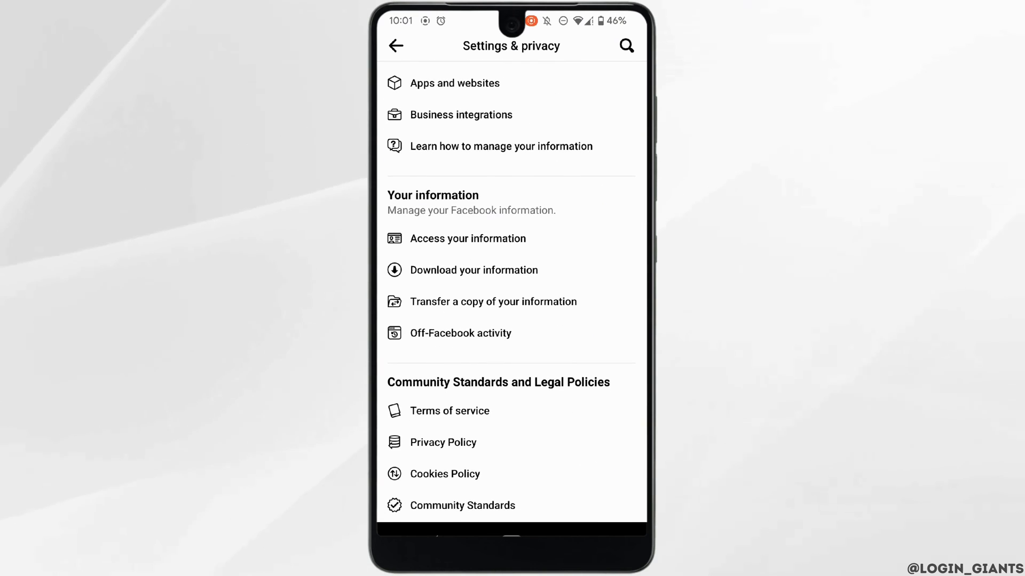
Start Download your information in Accounts Center and request a new download, reaching the category list.
click(473, 270)
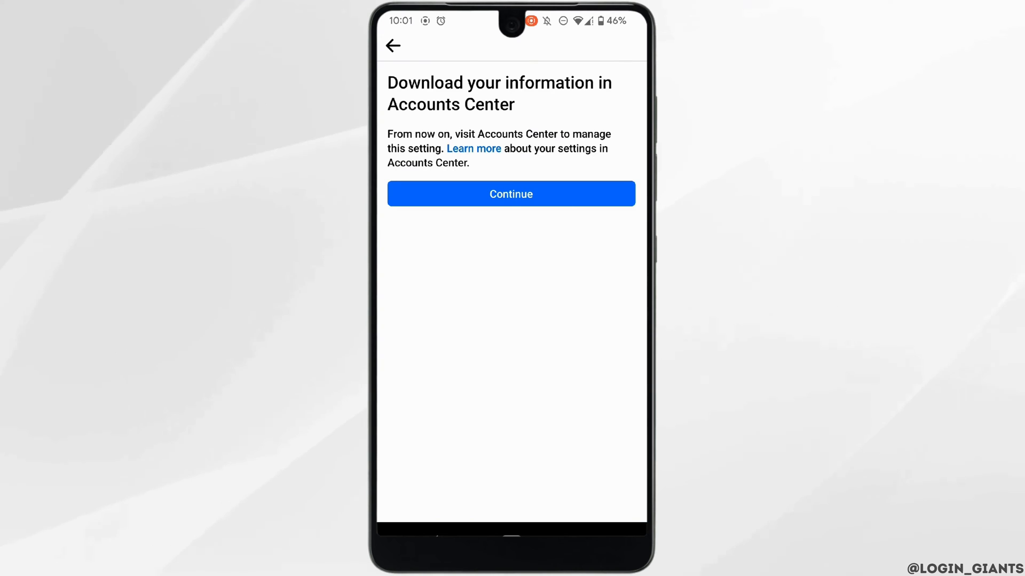
click(511, 193)
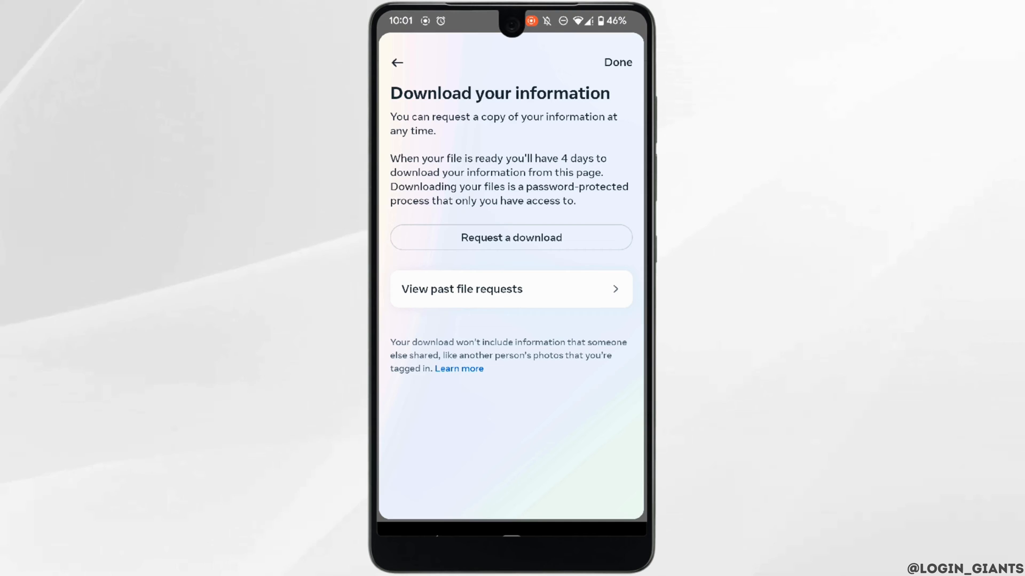
click(510, 237)
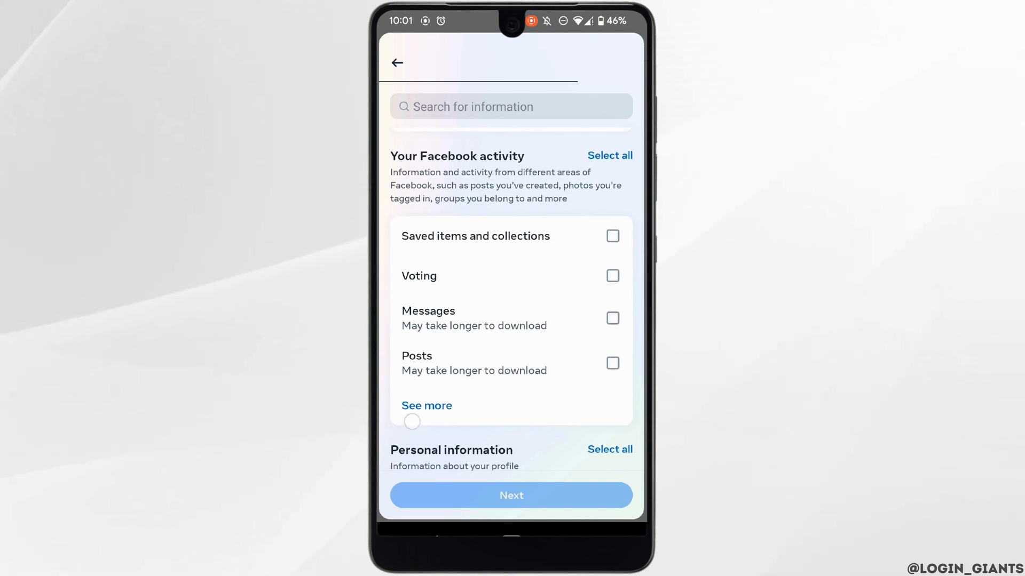
Review all Facebook activity and logged information categories so every one is checked.
scroll(down, 3)
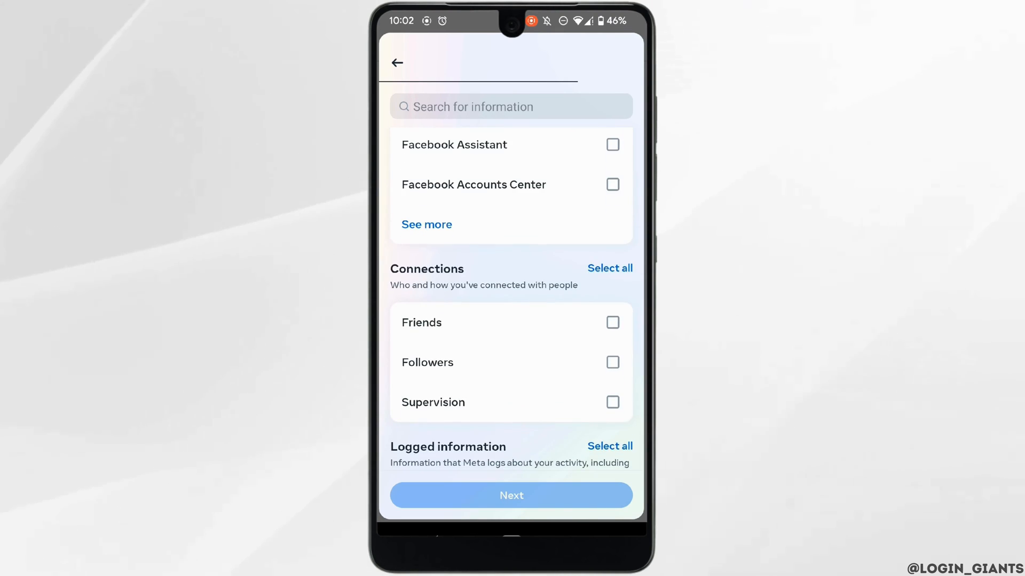
scroll(down, 3)
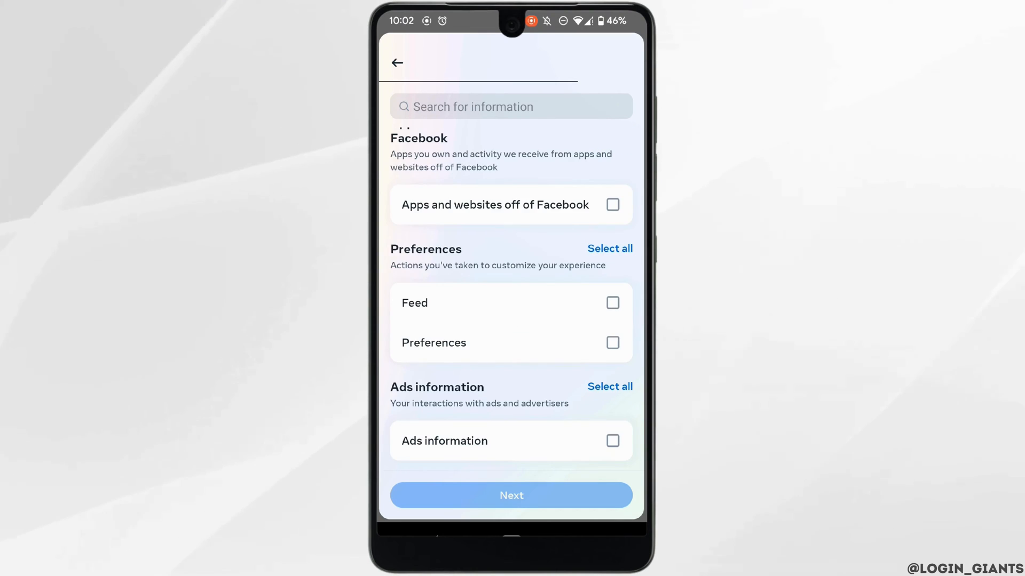
scroll(down, 3)
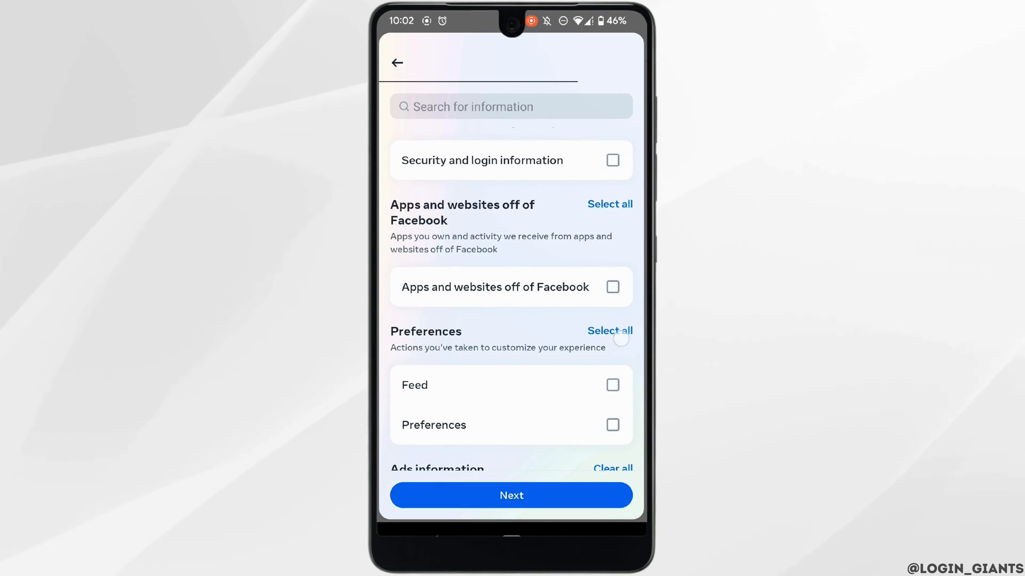
scroll(up, 3)
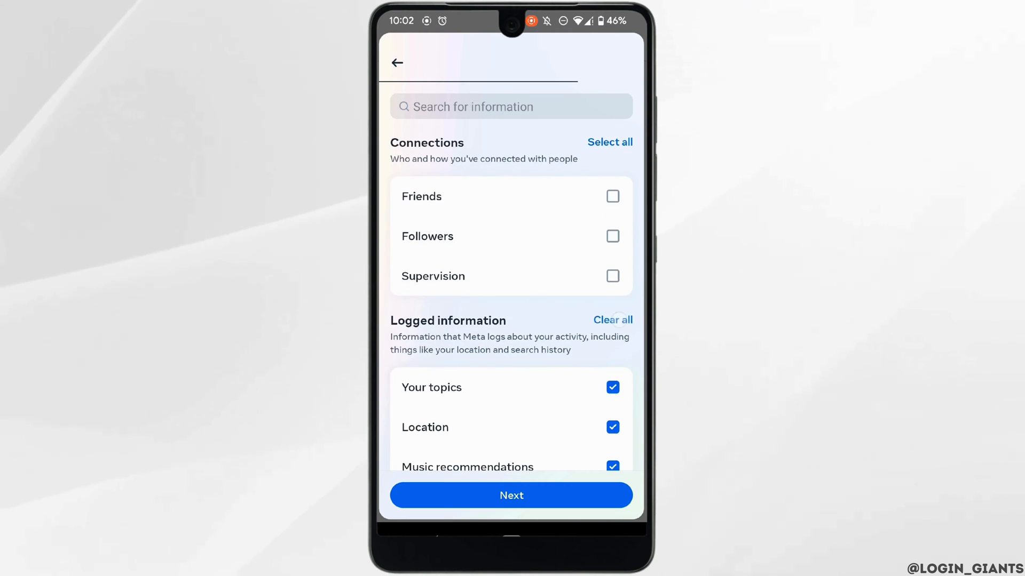
scroll(down, 3)
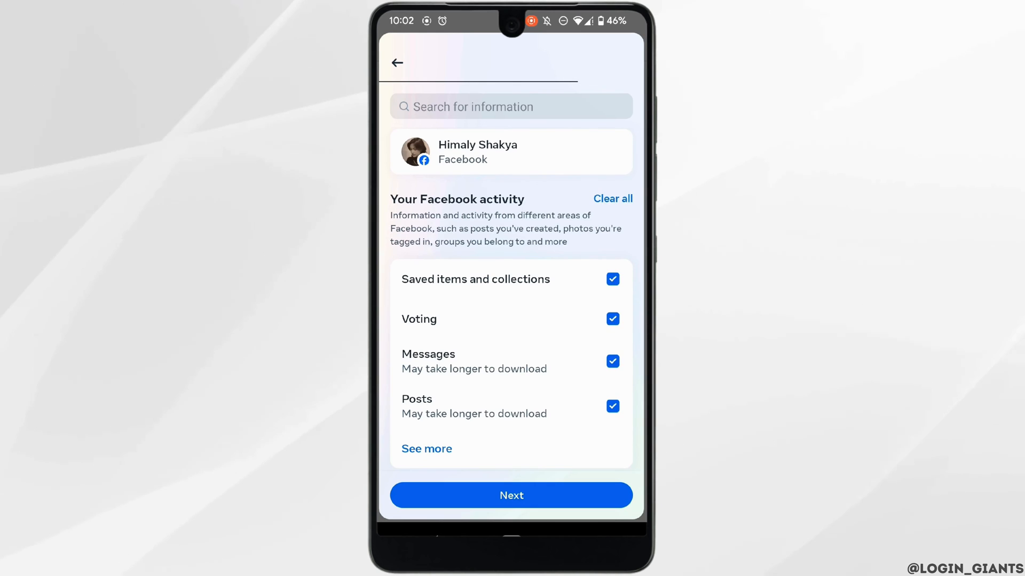
Keep the default Notify, Format, Media quality and Date range settings and submit the request as a pending download.
click(511, 495)
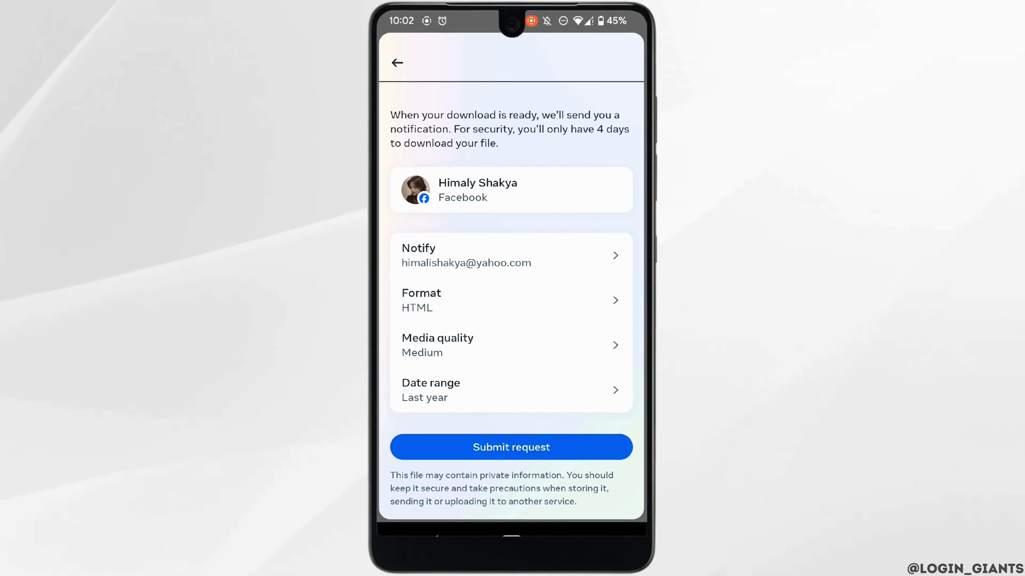
click(510, 447)
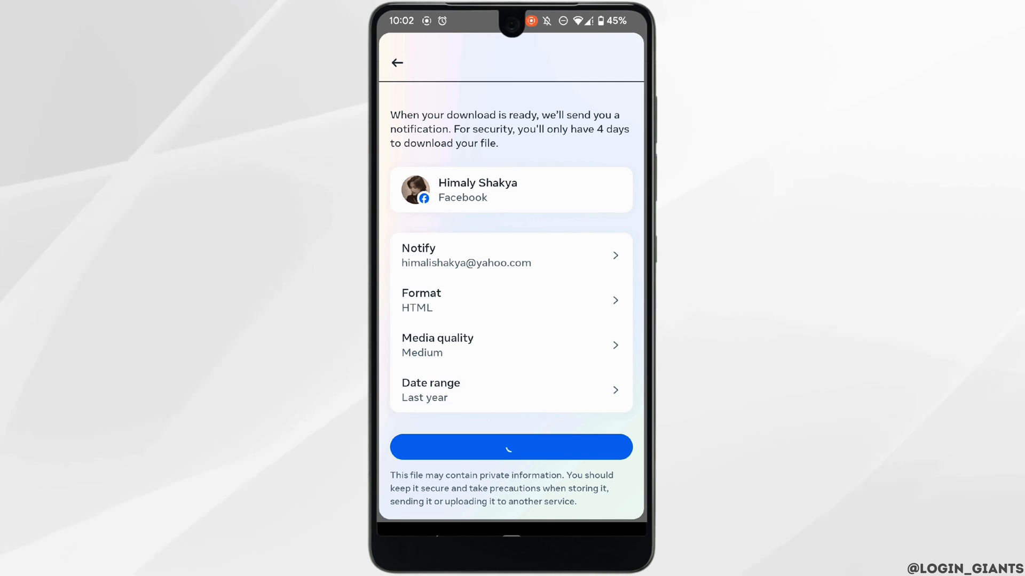
click(510, 447)
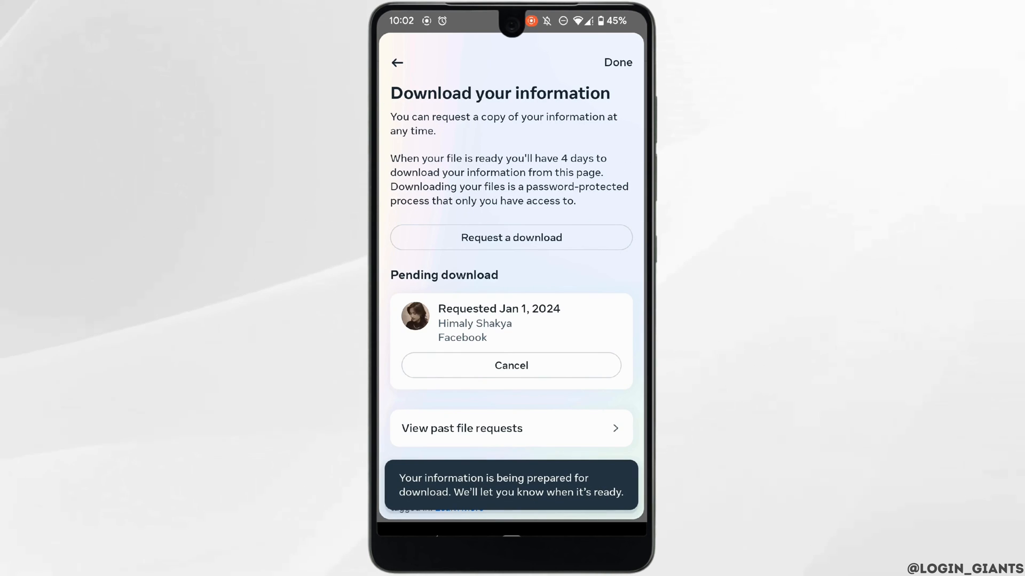